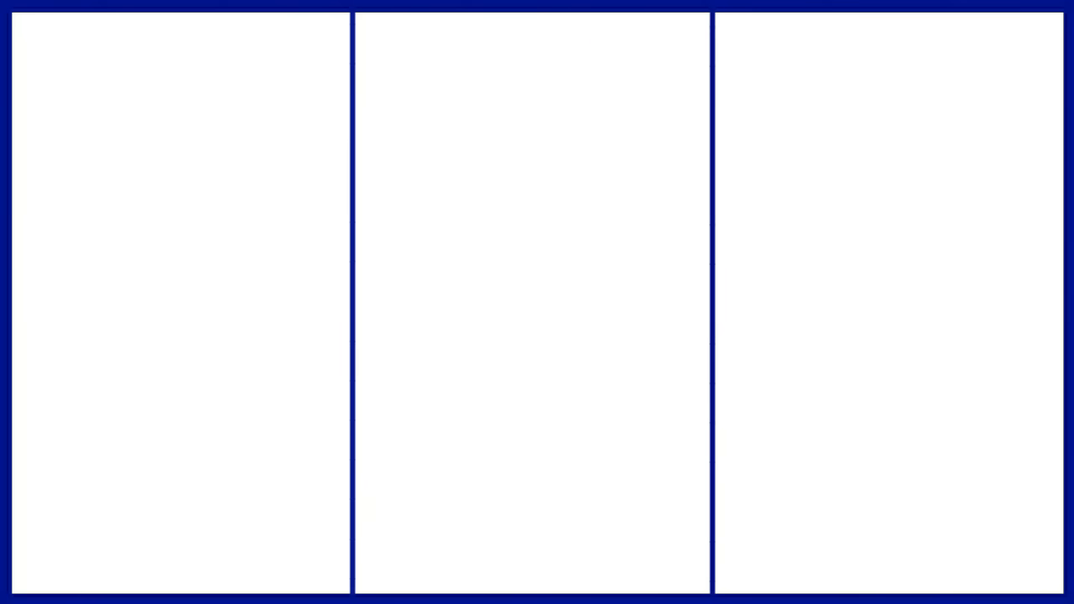
# - Enter the times-table lines 5 x 1 = 5, 5 x 4 = 20, 5 x 5 = 25 and 8 x 2 = 16
pyautogui.write('5 x 1 = 5')
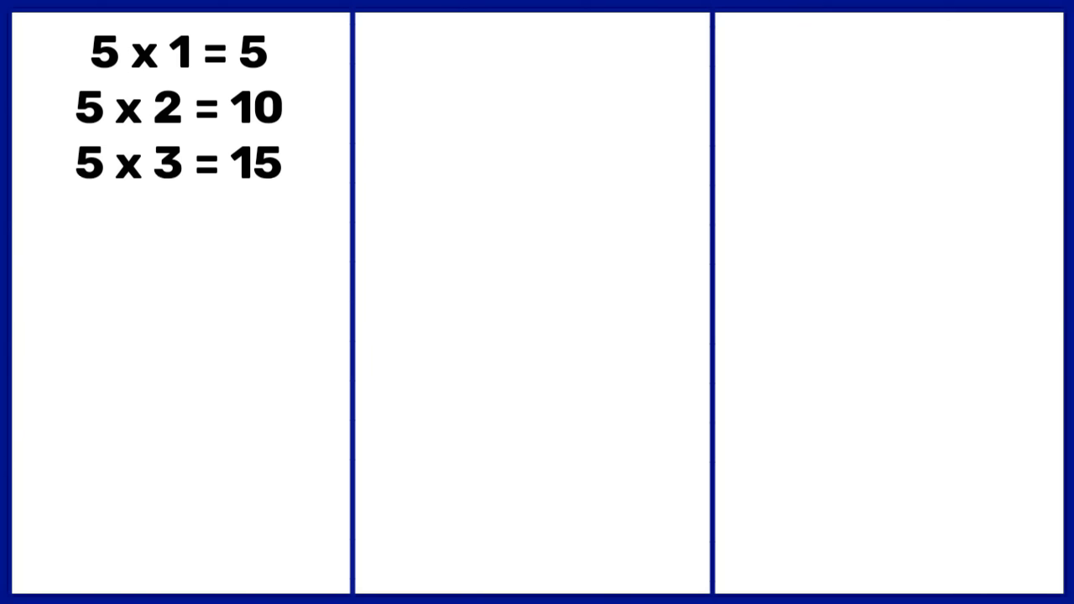
pyautogui.write('5 x 4 = 20')
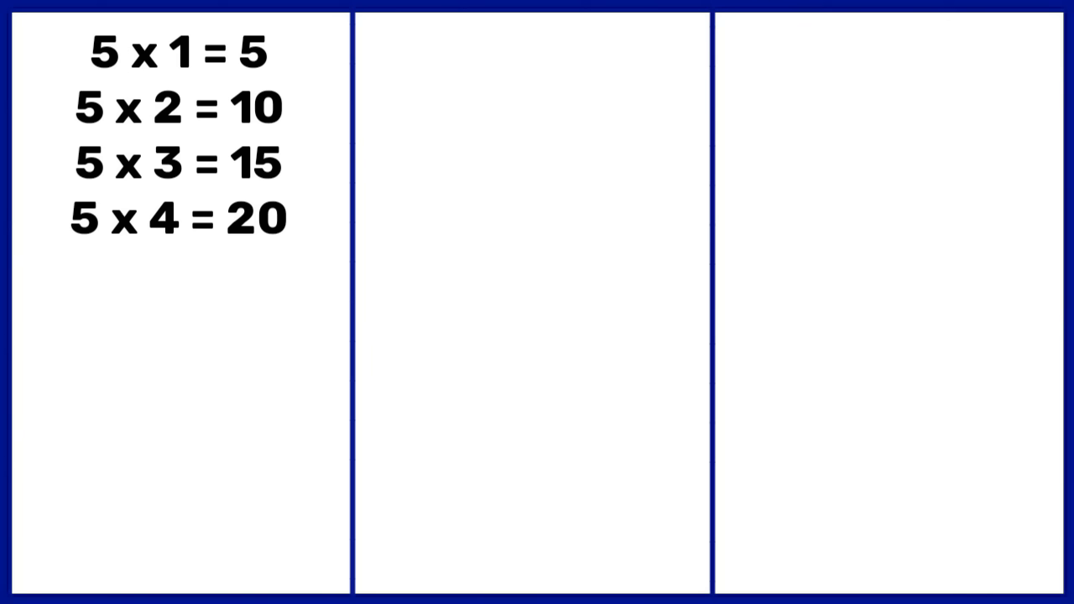
pyautogui.write('5 x 5 = 25')
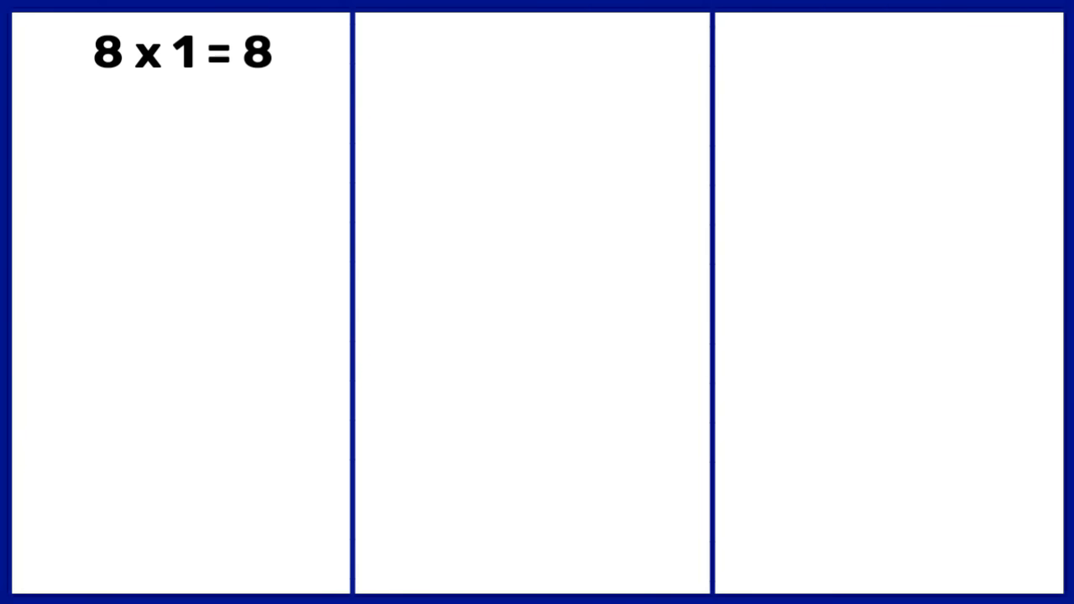
pyautogui.write('8 x 2 = 16')
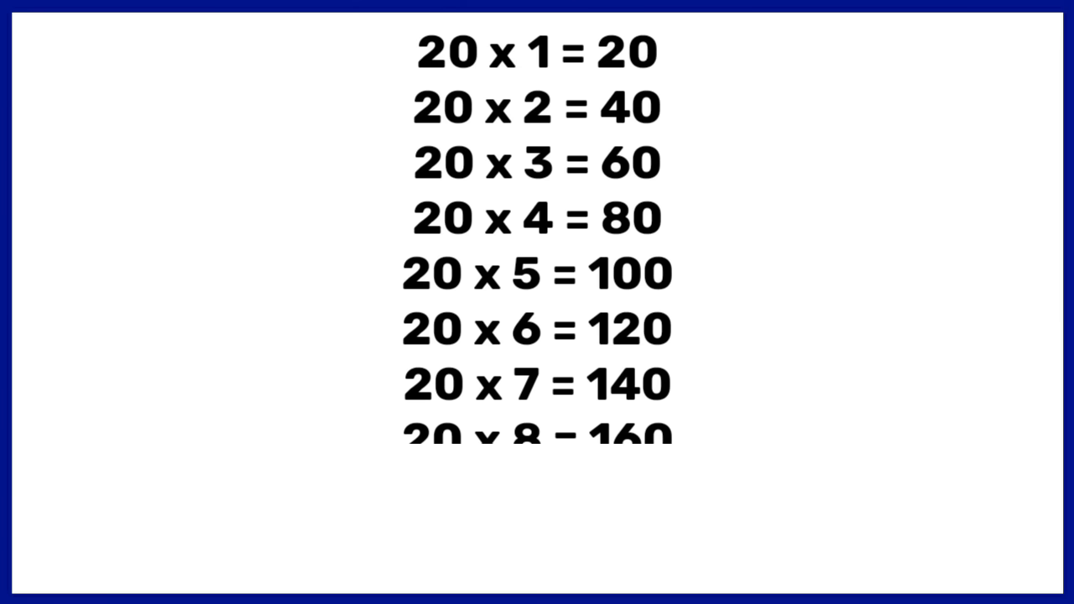
# - Reach the closing reminder and mark the channel subscribed with notifications on
pyautogui.scroll(-3)
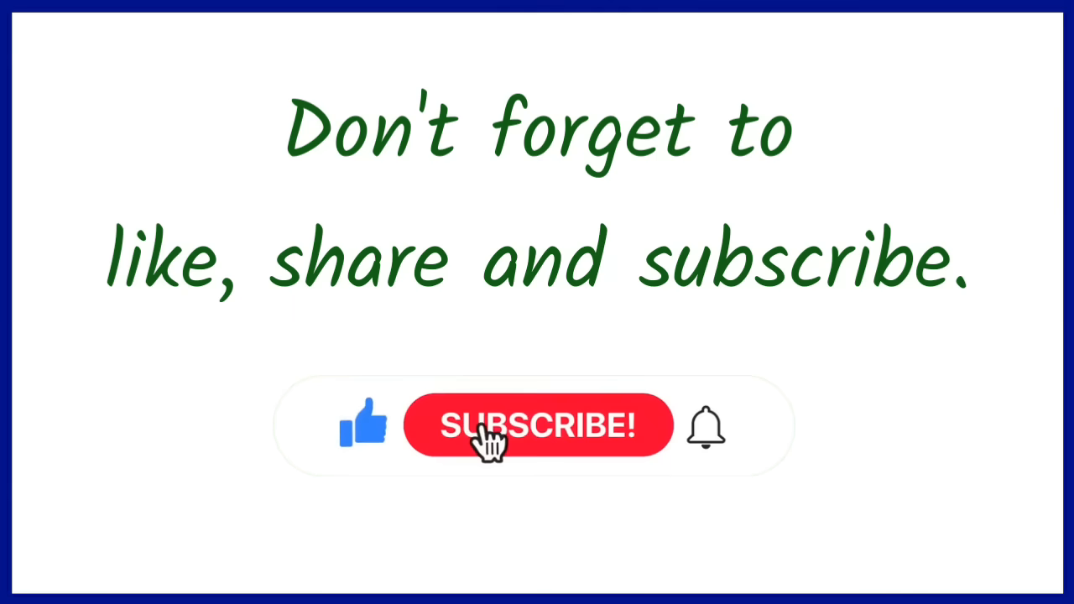
pyautogui.click(537, 426)
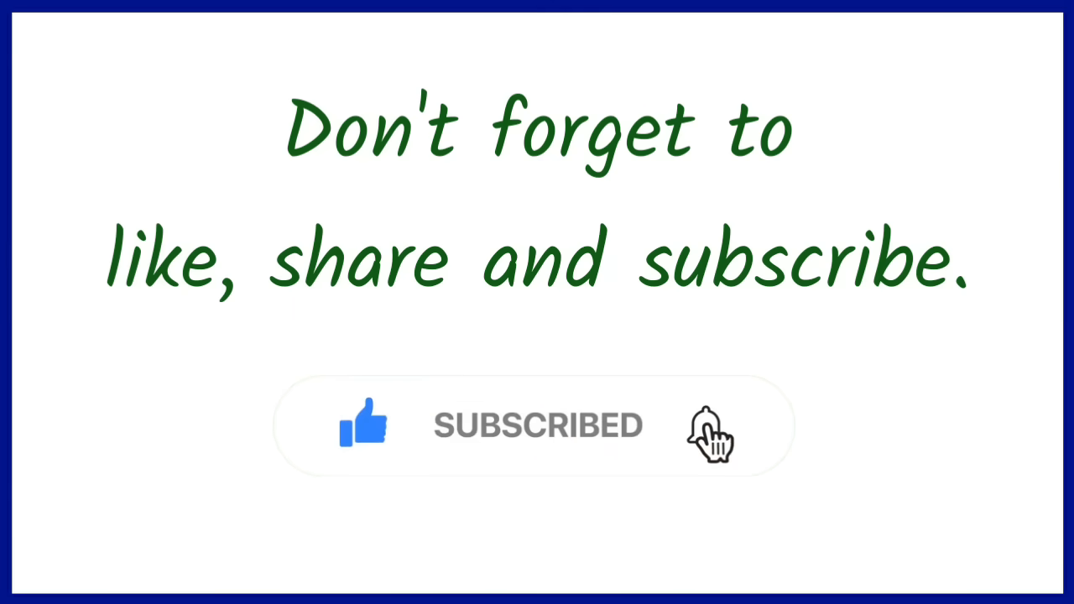
pyautogui.click(705, 428)
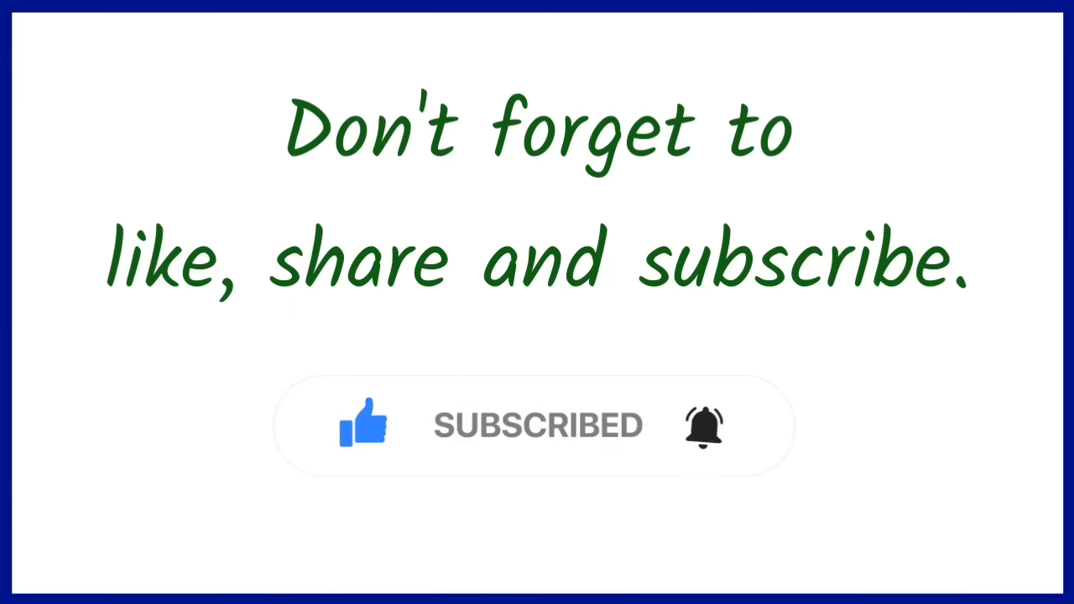